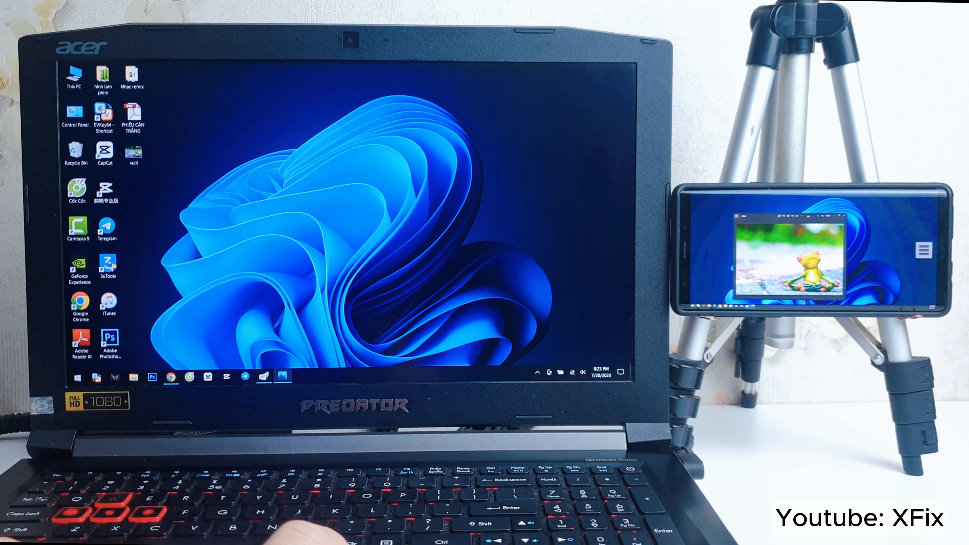
# Launch Google Chrome from the desktop shortcut, landing on the Google start page.
pyautogui.doubleClick(132, 154)
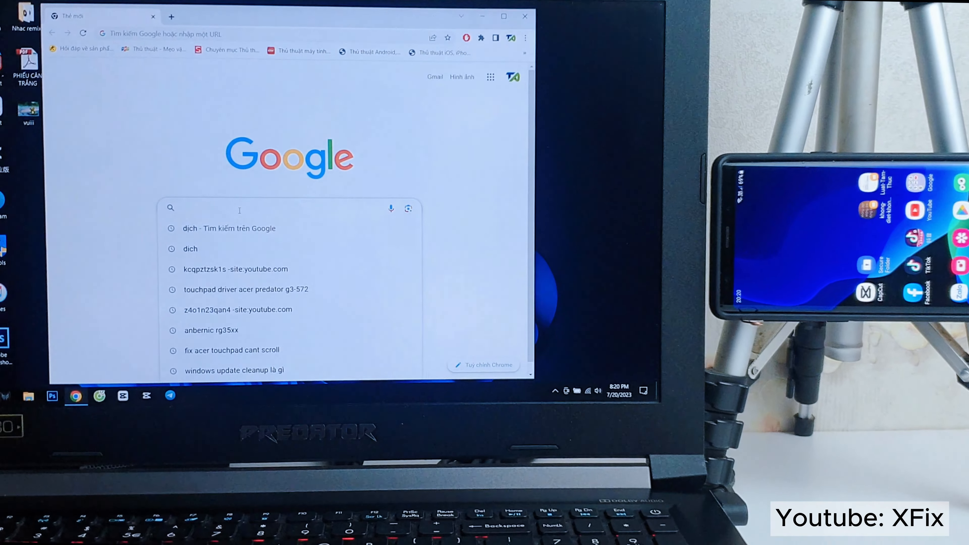
# Search Google for spacedesk and go to the official spacedesk.net website.
pyautogui.write('spacedesk')
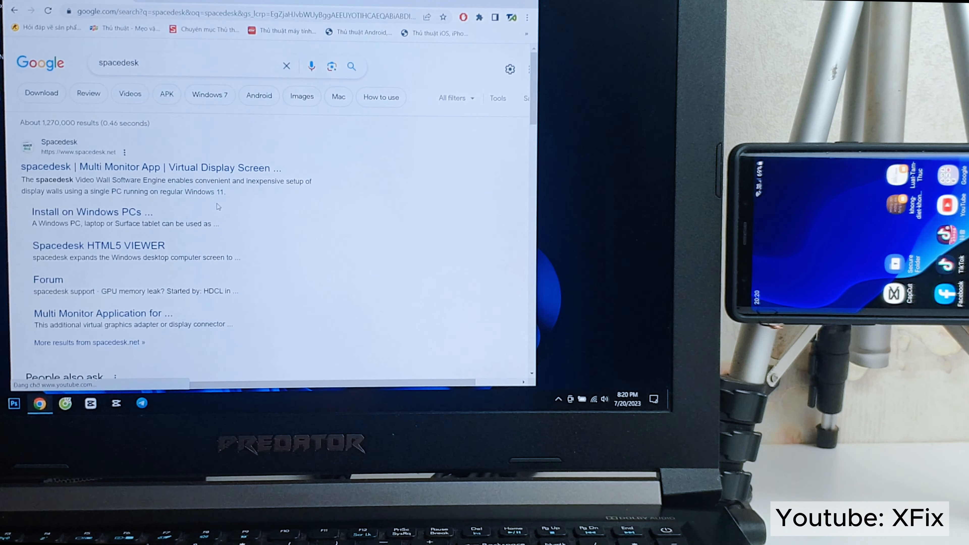
pyautogui.click(148, 167)
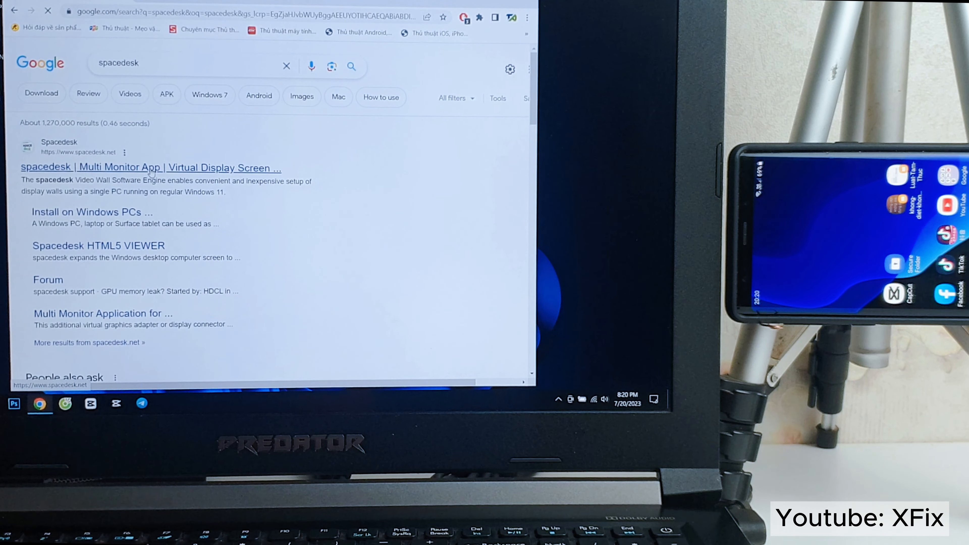
pyautogui.click(151, 168)
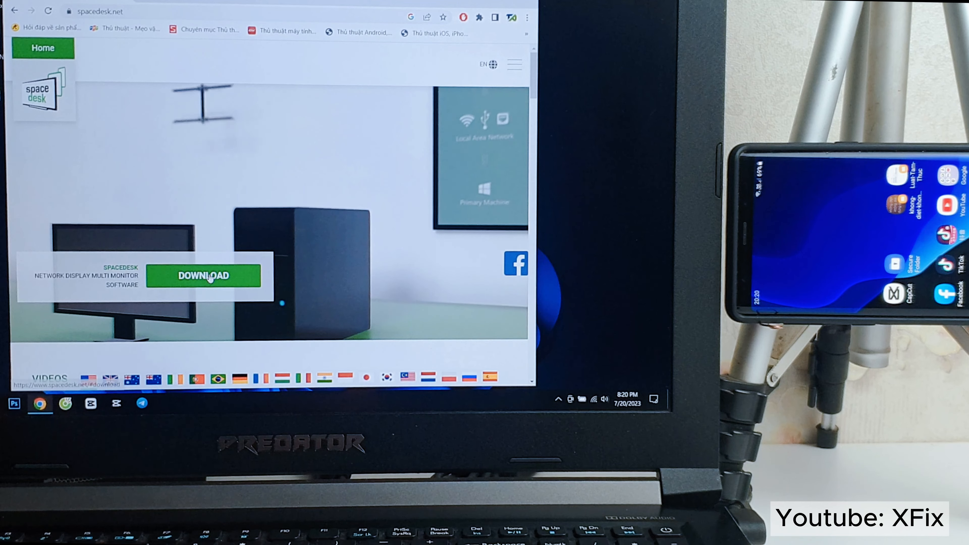
# Download the spacedesk Windows 10/11 64-bit driver .msi to Downloads and launch it.
pyautogui.click(203, 275)
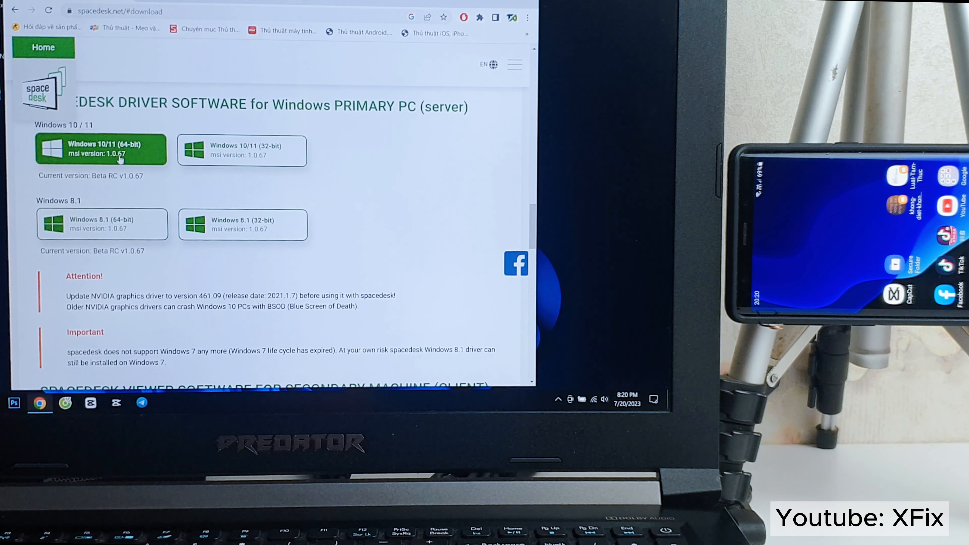
pyautogui.click(102, 149)
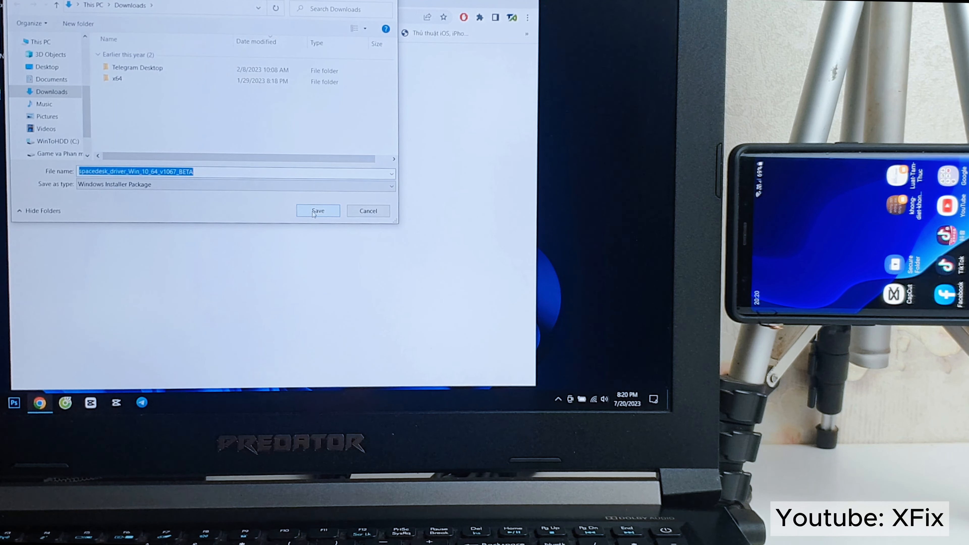
pyautogui.click(318, 211)
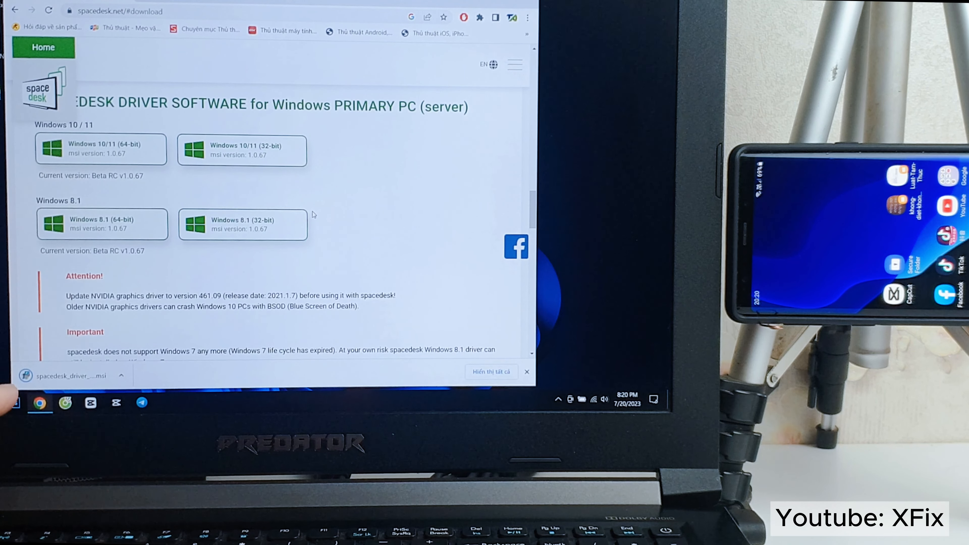
pyautogui.click(69, 376)
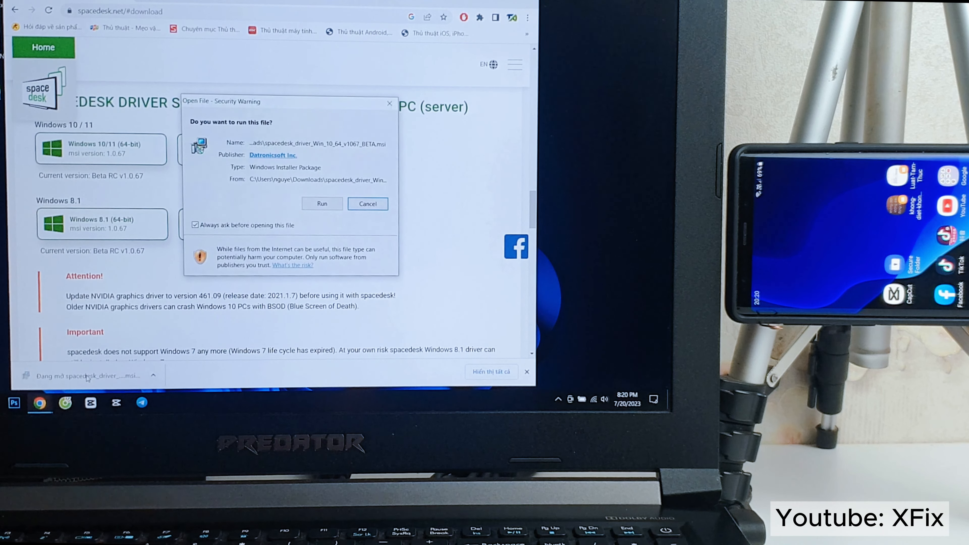
# Run the spacedesk DRIVER Setup, accept the license terms and complete the install.
pyautogui.click(322, 203)
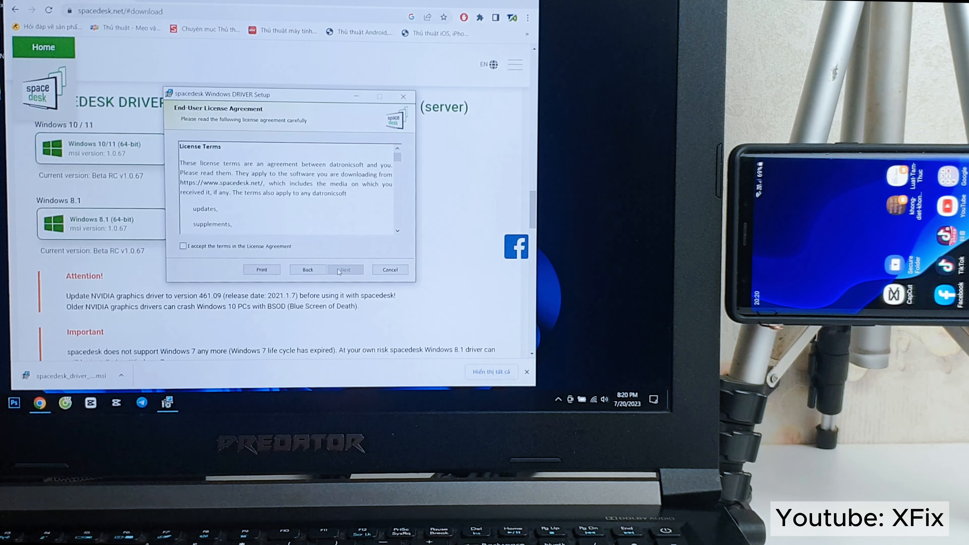
pyautogui.click(183, 246)
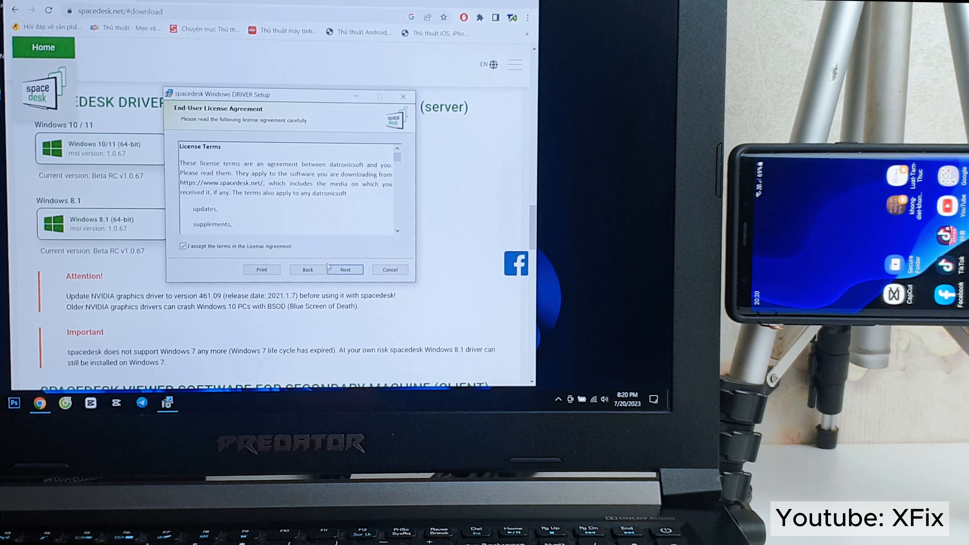
pyautogui.click(345, 269)
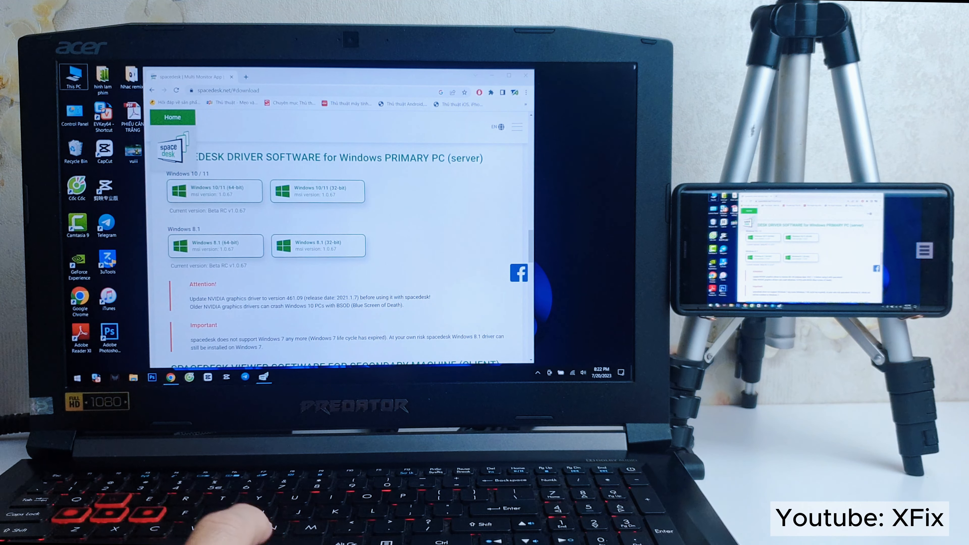
# Minimize the browser and reach Display settings from the desktop context menu.
pyautogui.click(515, 76)
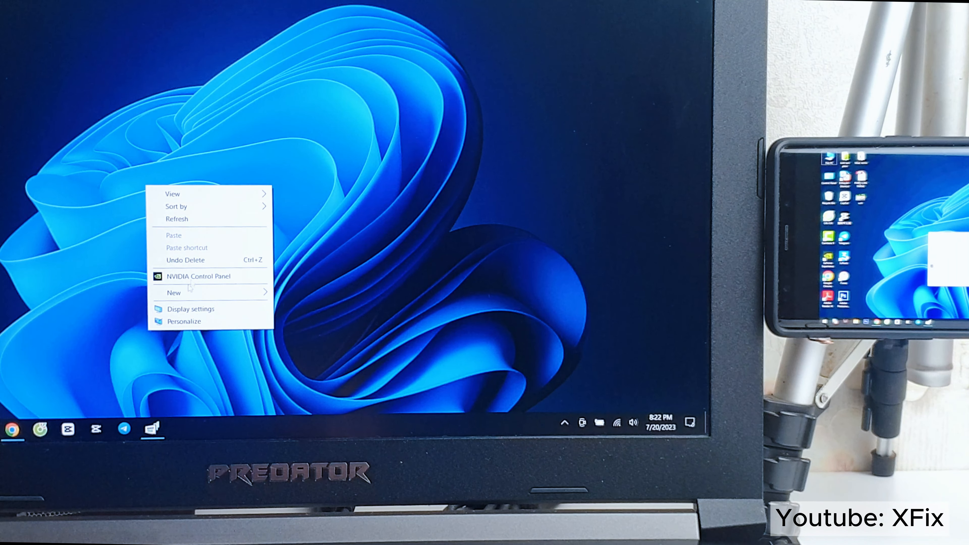
pyautogui.click(192, 309)
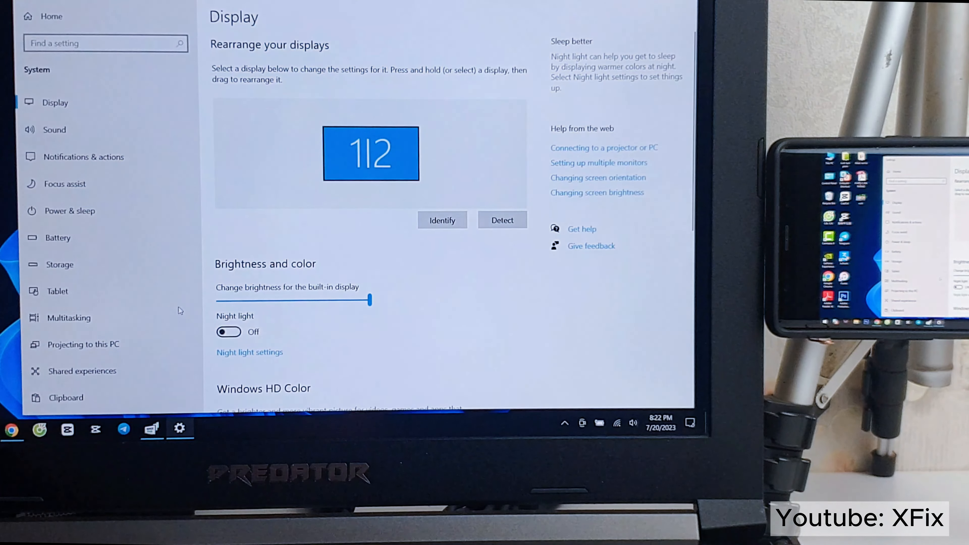
# Set Multiple displays to 'Extend these displays' and keep the change.
pyautogui.scroll(-3)
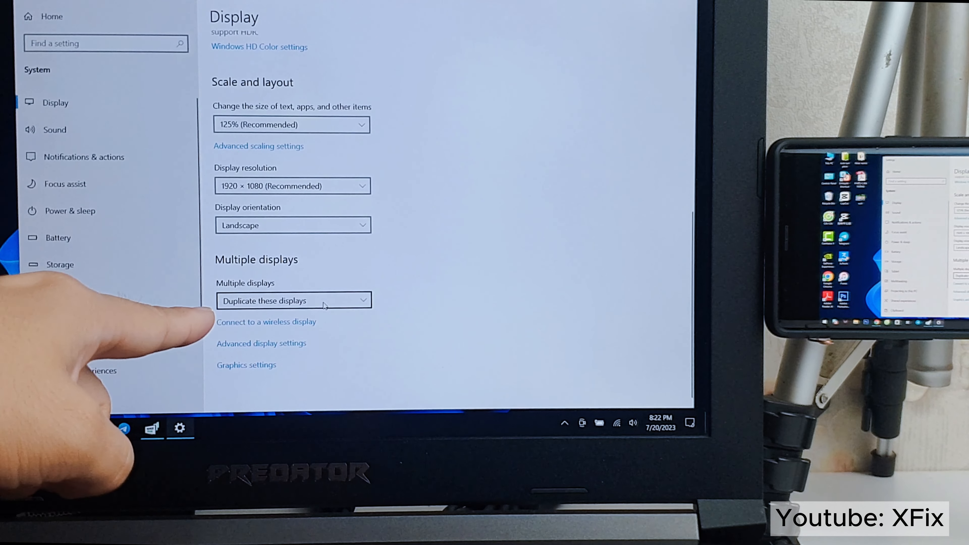
pyautogui.click(293, 300)
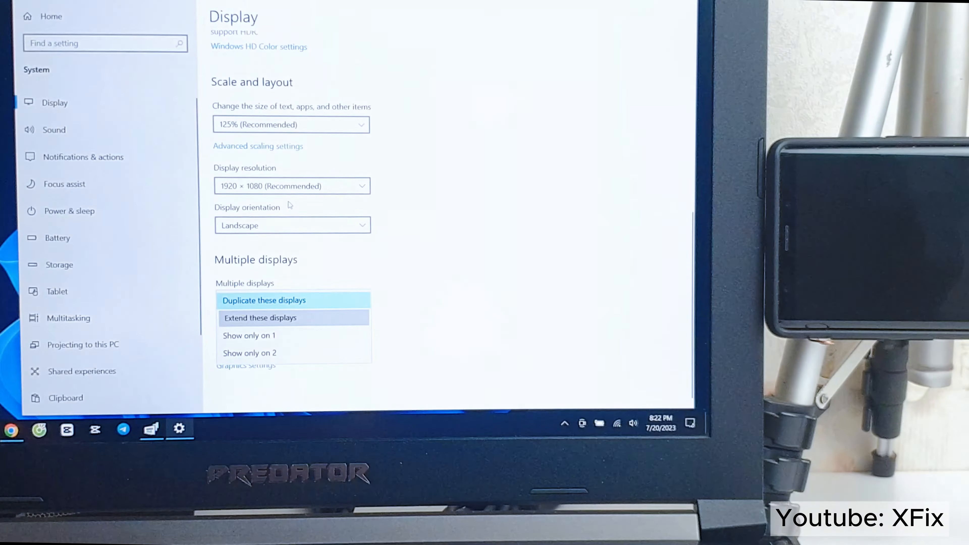
pyautogui.click(261, 317)
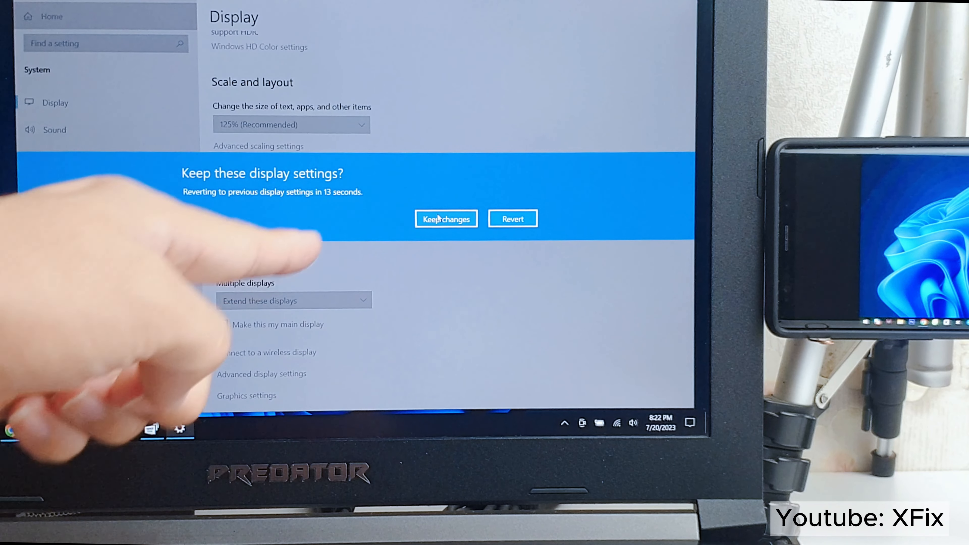
pyautogui.click(446, 218)
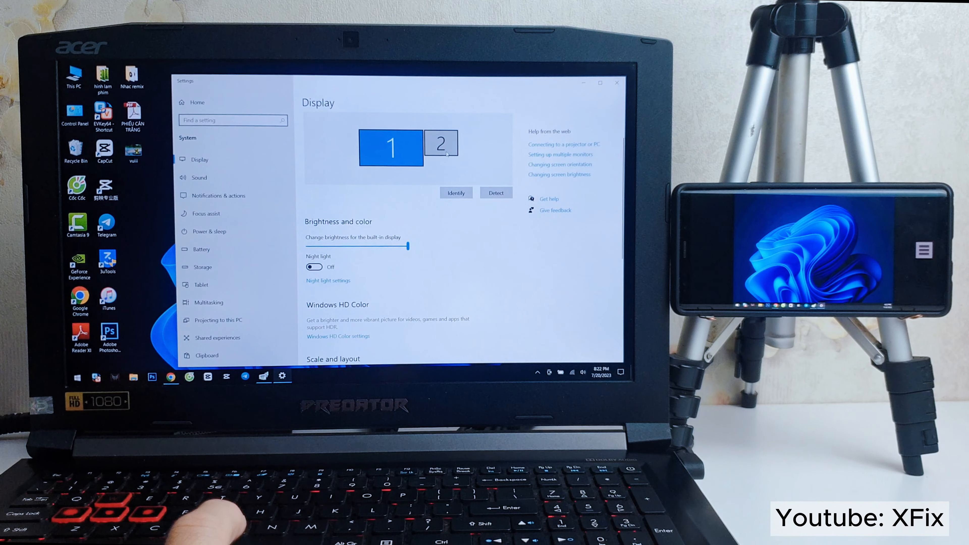
# Select display 2, identify it, set its resolution to 2220 × 1080 and keep the change.
pyautogui.click(442, 145)
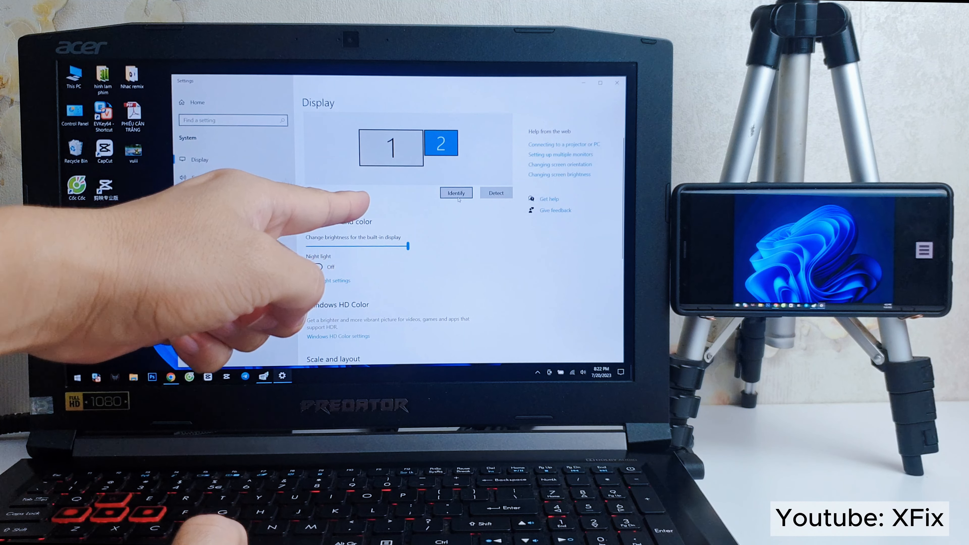
pyautogui.click(456, 192)
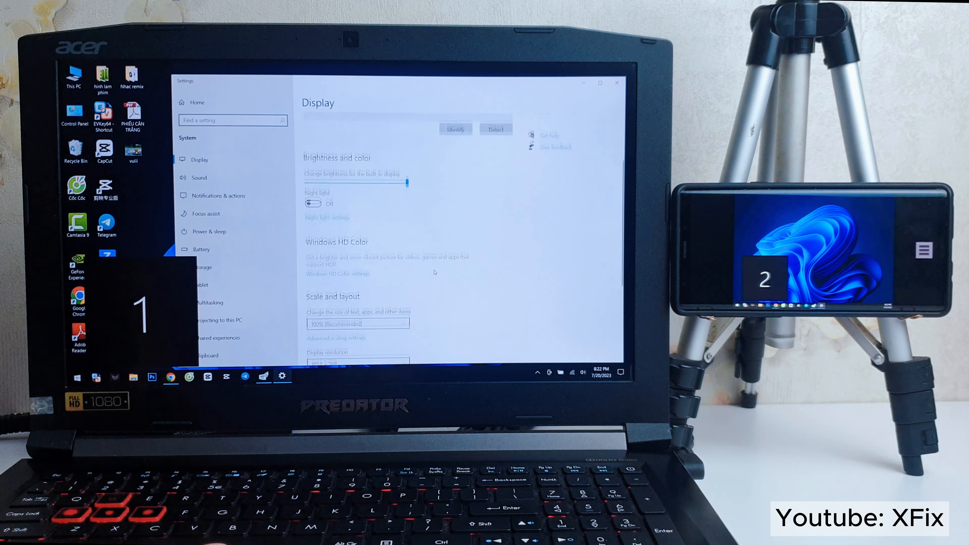
pyautogui.scroll(-3)
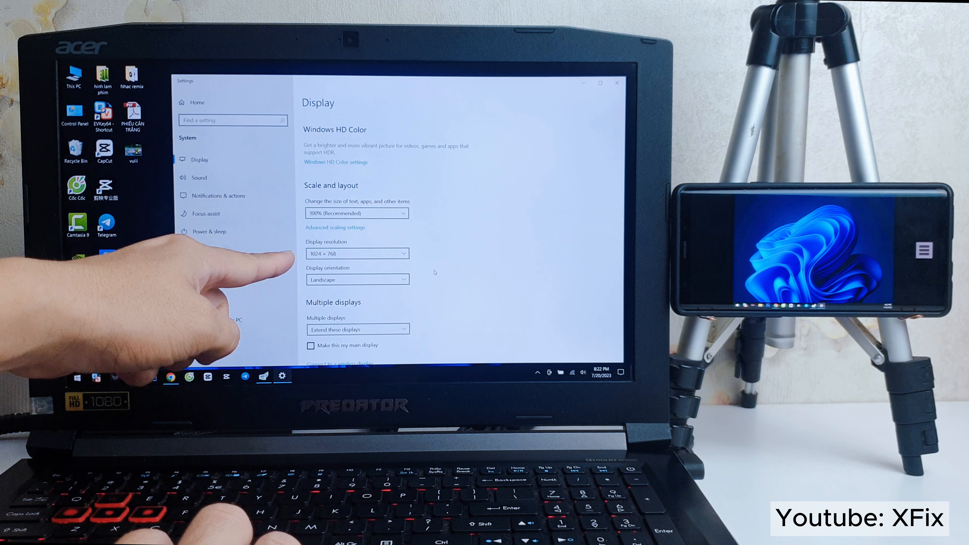
pyautogui.click(358, 253)
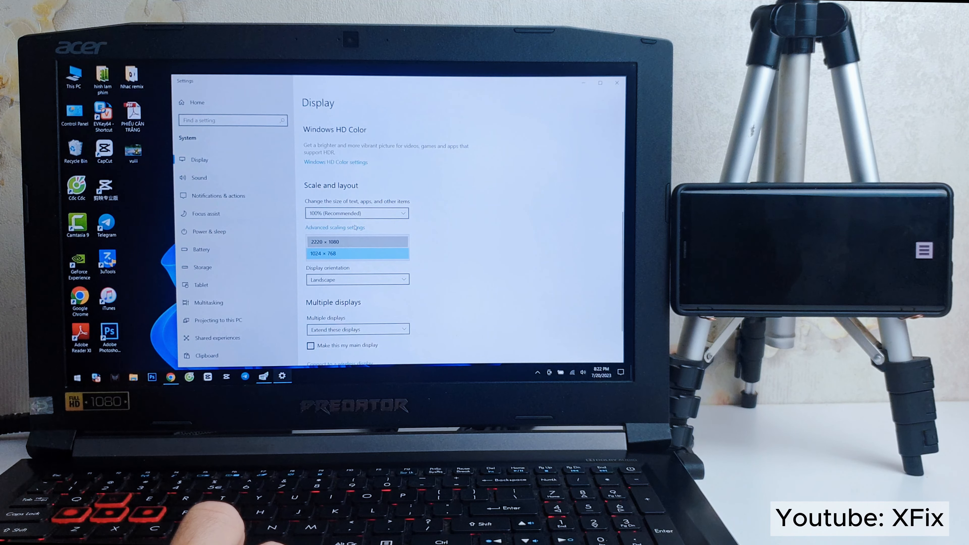
pyautogui.click(357, 253)
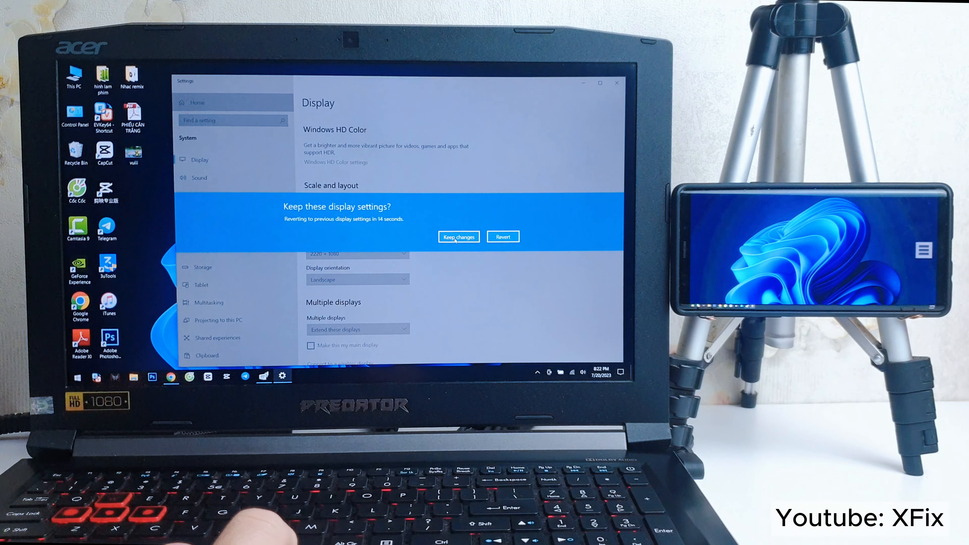
pyautogui.click(458, 237)
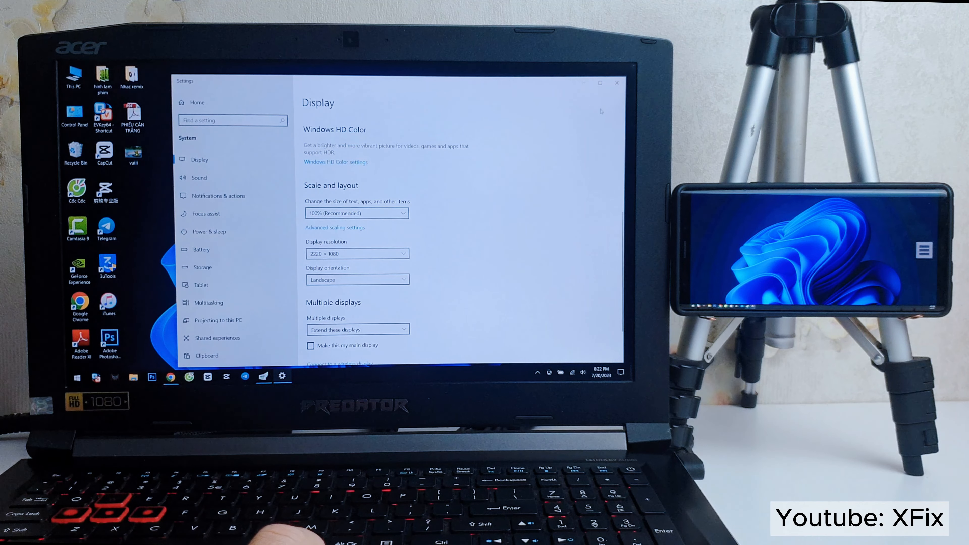
pyautogui.click(616, 83)
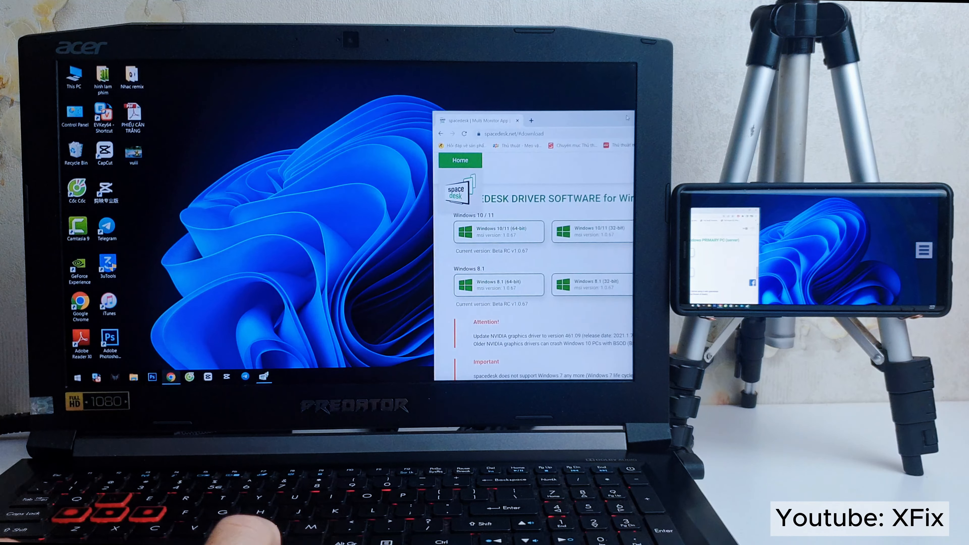
# Minimize Chrome and open the vuii picture from the desktop.
pyautogui.click(610, 120)
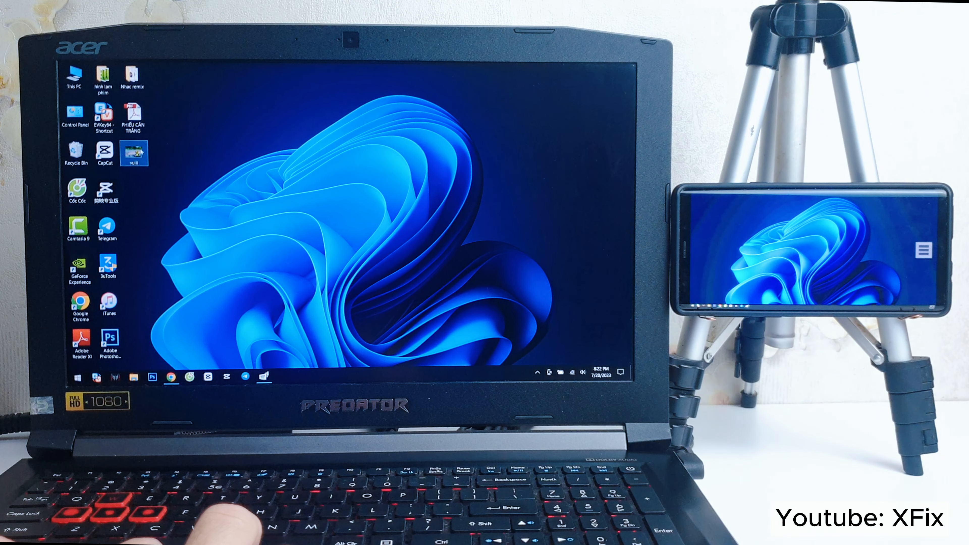
pyautogui.doubleClick(134, 153)
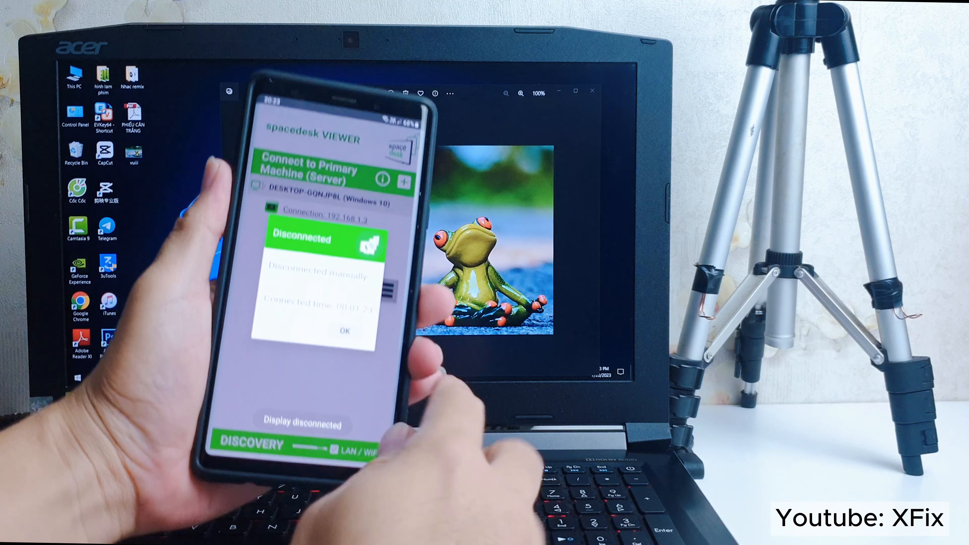
# Dismiss the Disconnected dialog with OK, returning to the viewer's server list.
pyautogui.click(345, 331)
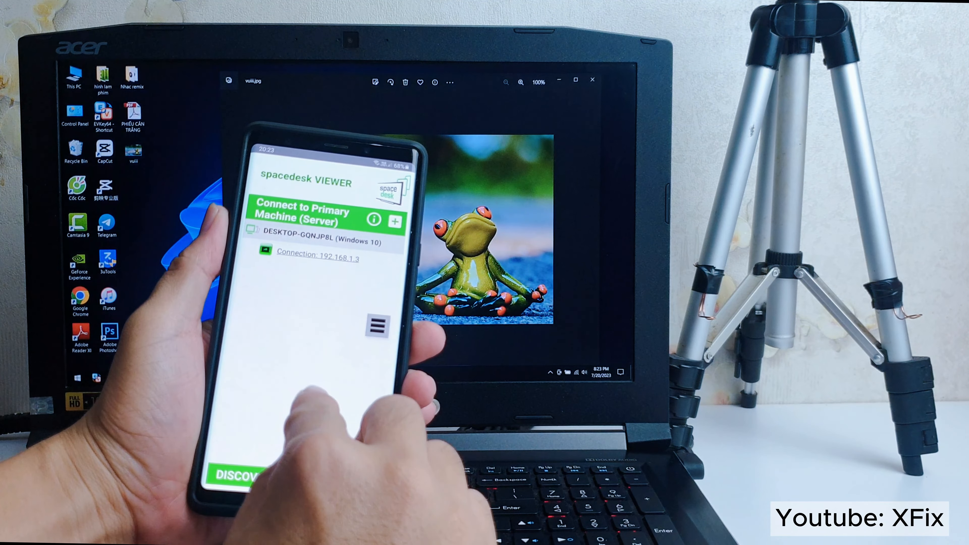